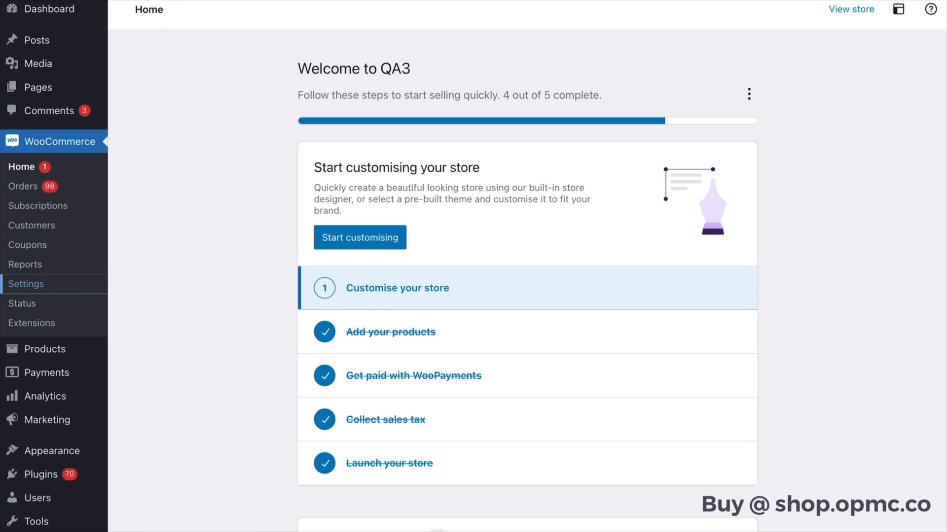
Open WooCommerce Settings on the Anti Fraud tab's Card Attacks section
{"action": "left_click", "coordinate": [26, 284]}
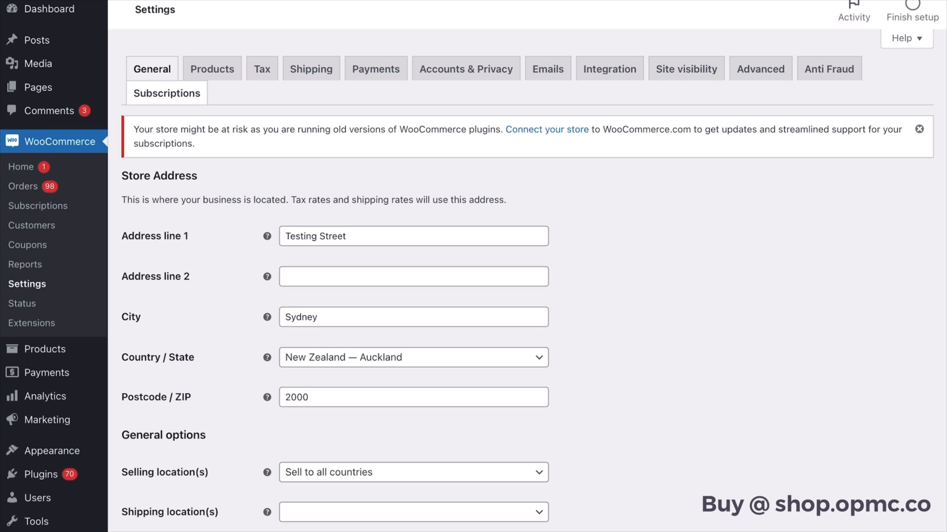
{"action": "left_click", "coordinate": [829, 68]}
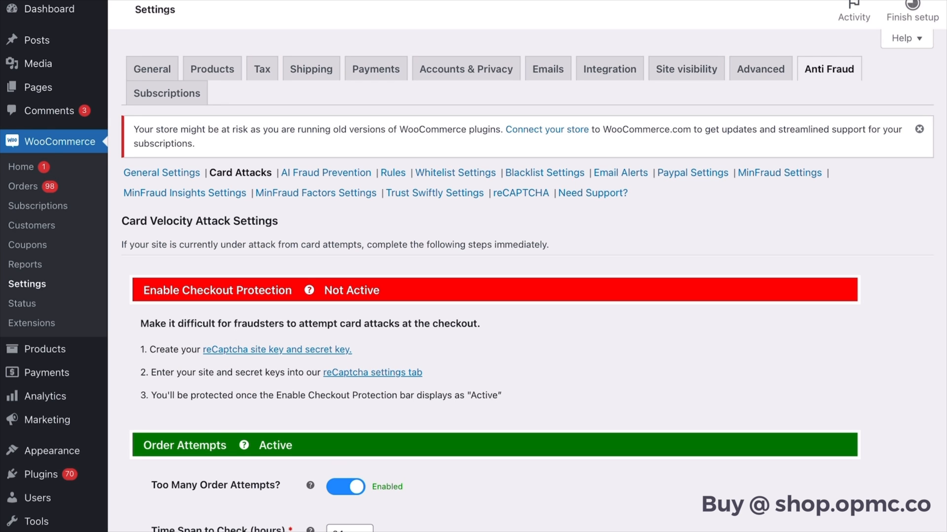
{"action": "scroll", "scroll_direction": "down", "scroll_amount": 3}
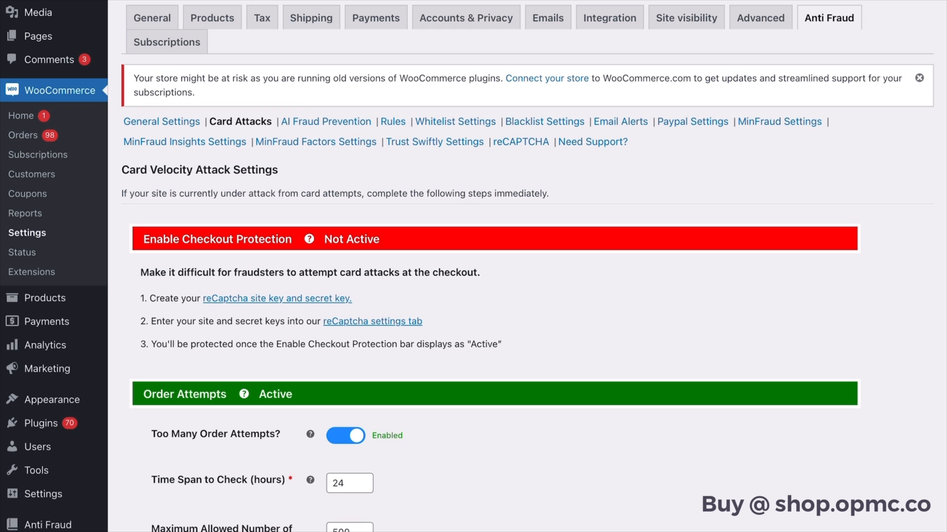
{"action": "scroll", "scroll_direction": "down", "scroll_amount": 3}
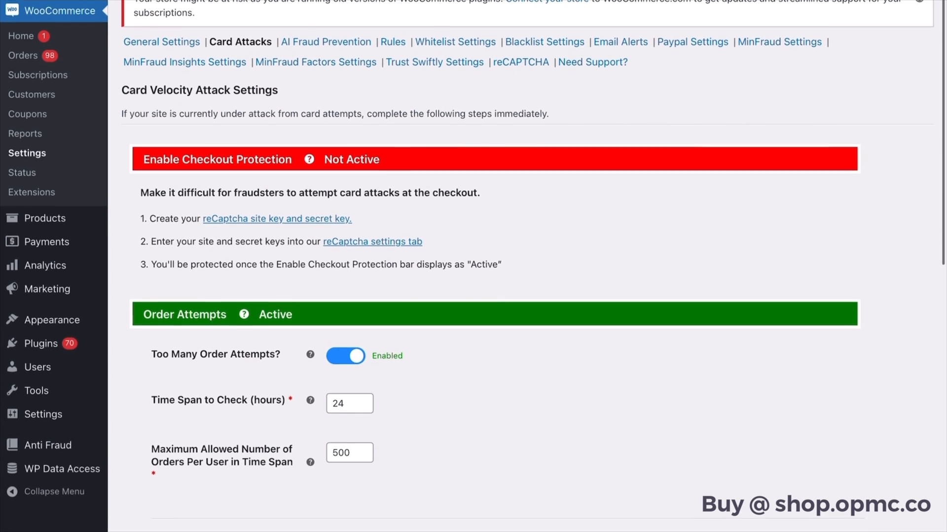
{"action": "scroll", "scroll_direction": "down", "scroll_amount": 3}
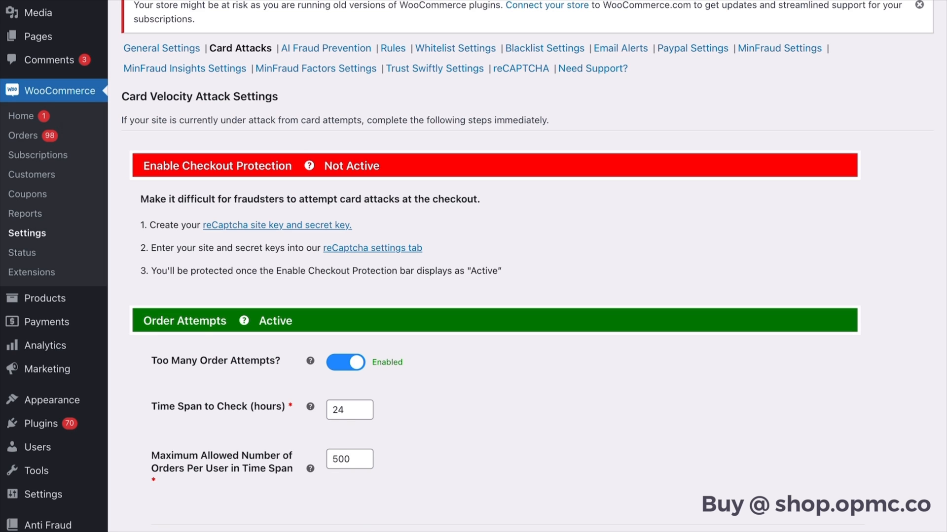
Scroll down the Anti Fraud page to the reCAPTCHA captcha settings for checkout
{"action": "scroll", "scroll_direction": "down", "scroll_amount": 3}
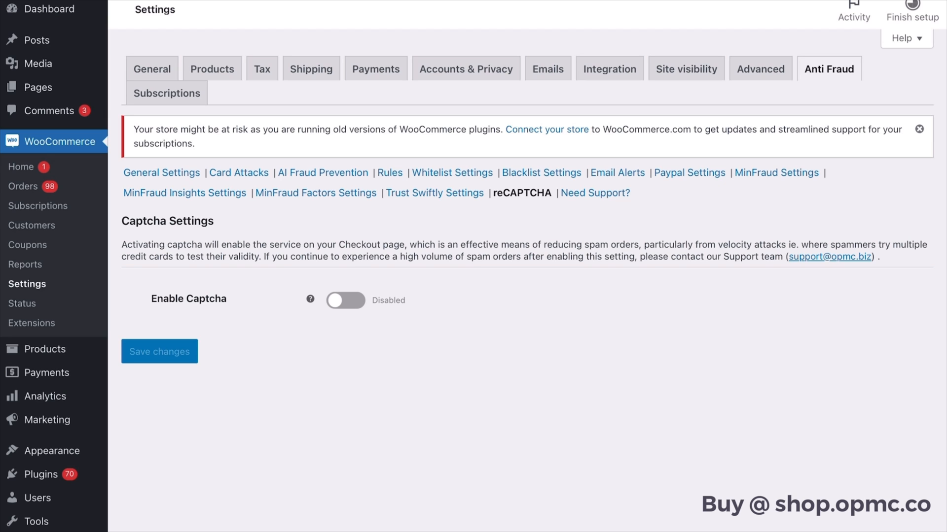
Enable the checkout captcha and choose Cloudflare Turnstile as the captcha type
{"action": "left_click", "coordinate": [345, 300]}
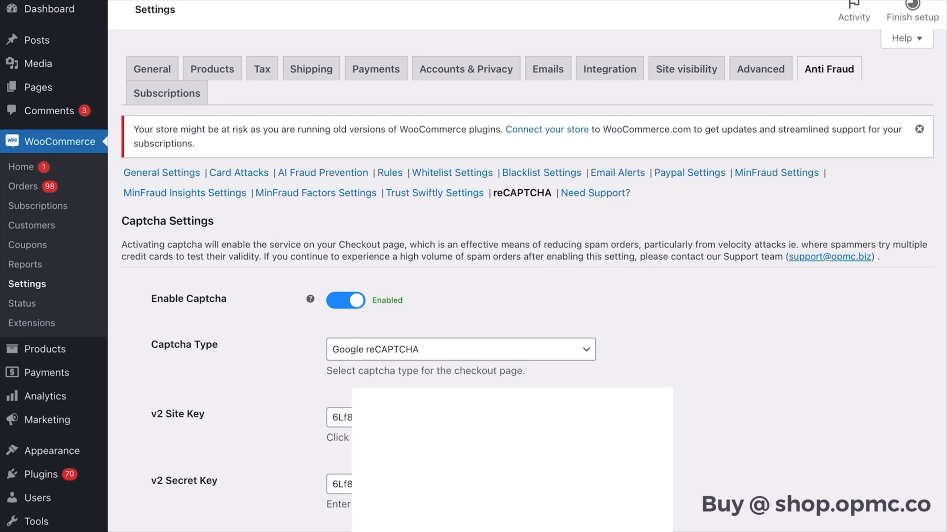
{"action": "left_click", "coordinate": [459, 349]}
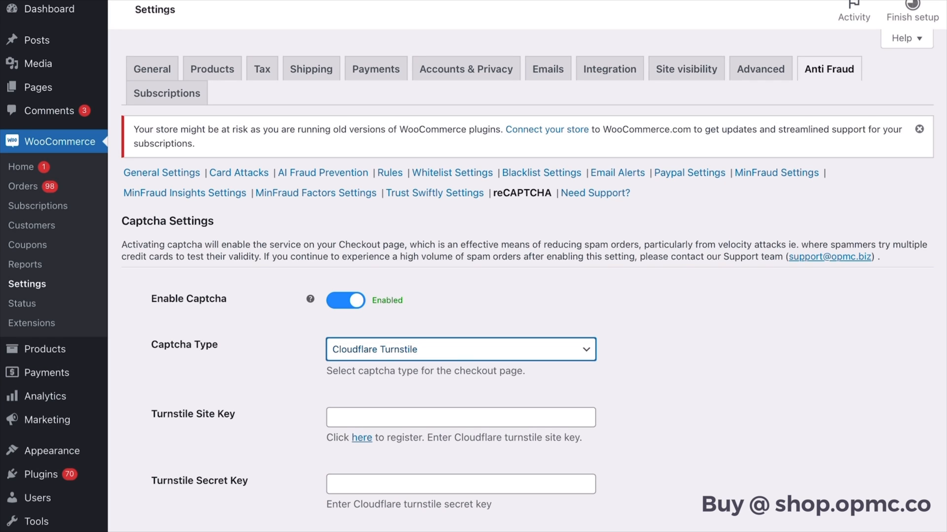
{"action": "scroll", "scroll_direction": "down", "scroll_amount": 3}
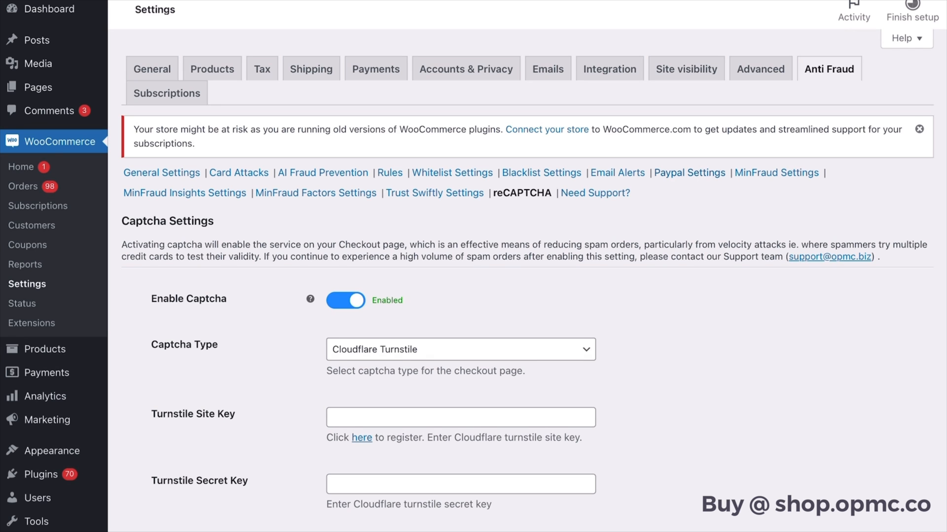
Re-toggle Enable Paypal Card Attack Protection so it stays on, then return to velocity settings
{"action": "left_click", "coordinate": [689, 172]}
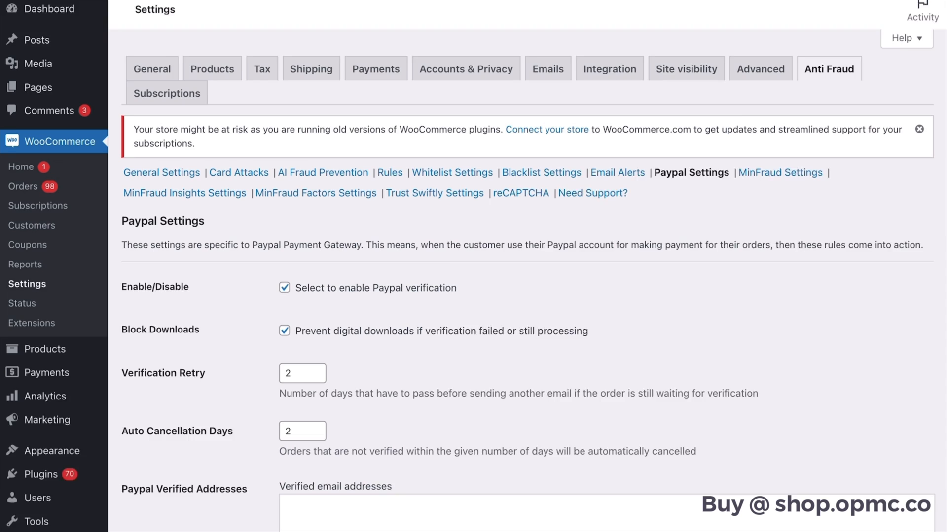
{"action": "scroll", "scroll_direction": "down", "scroll_amount": 3}
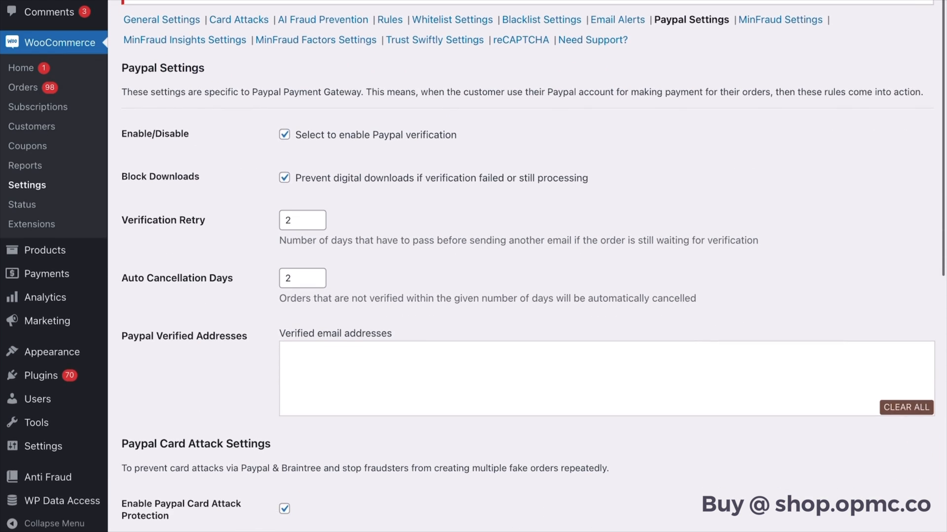
{"action": "scroll", "scroll_direction": "down", "scroll_amount": 3}
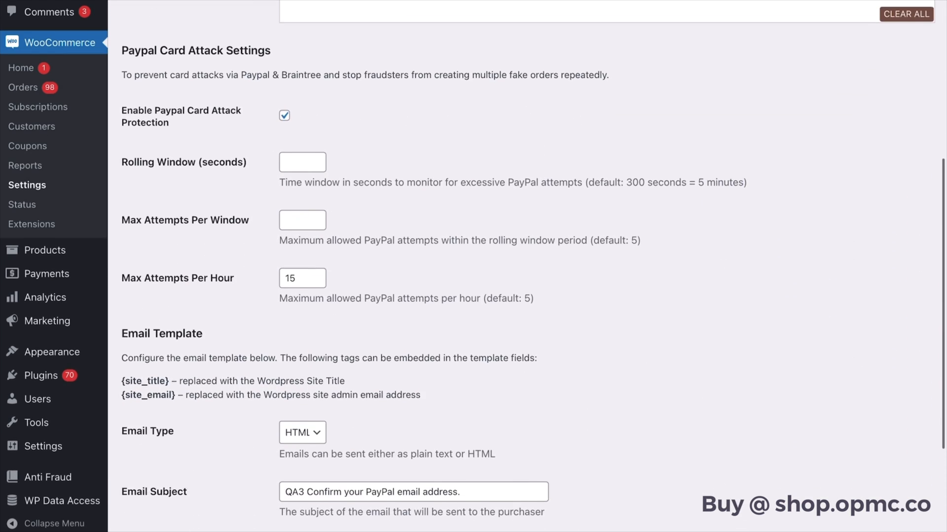
{"action": "scroll", "scroll_direction": "down", "scroll_amount": 3}
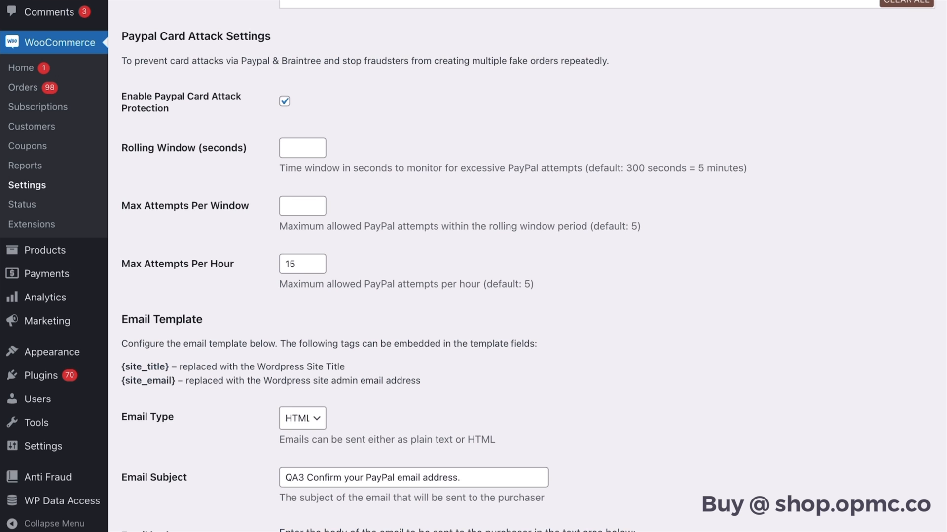
{"action": "left_click", "coordinate": [284, 101]}
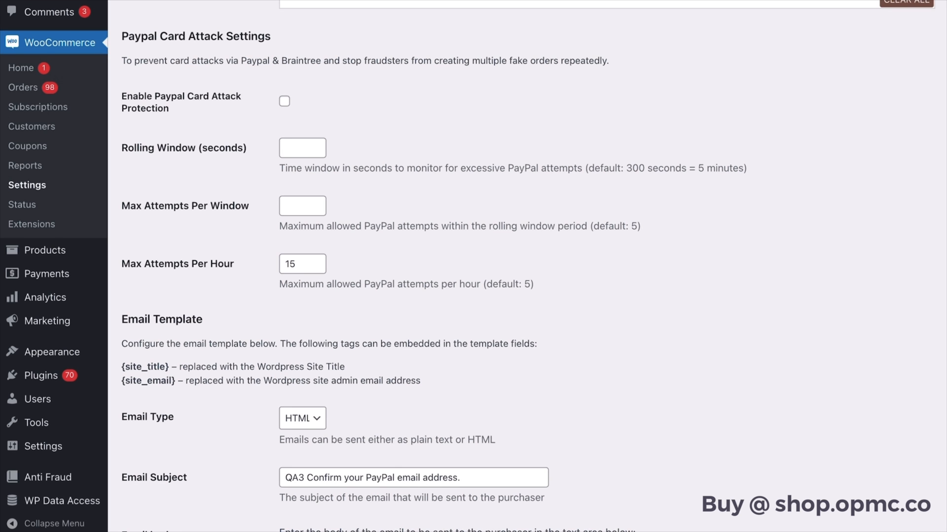
{"action": "left_click", "coordinate": [284, 101]}
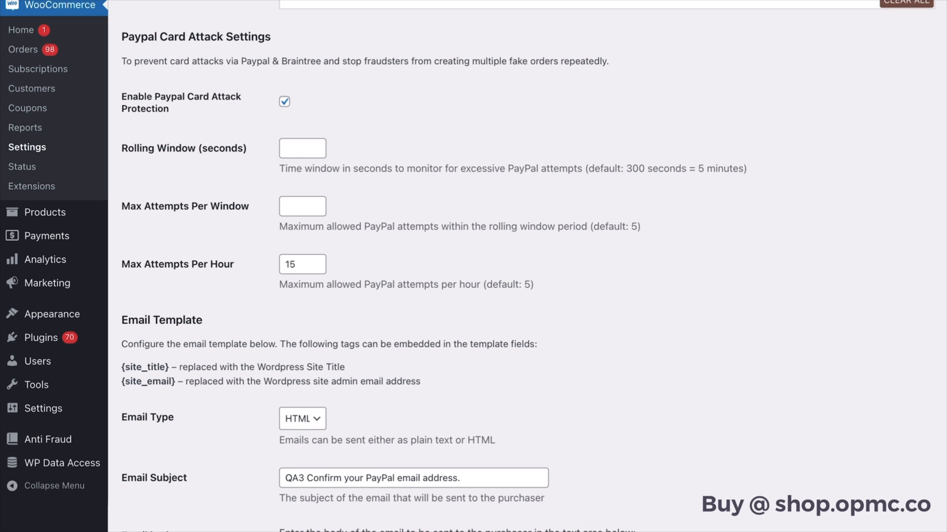
{"action": "scroll", "scroll_direction": "down", "scroll_amount": 3}
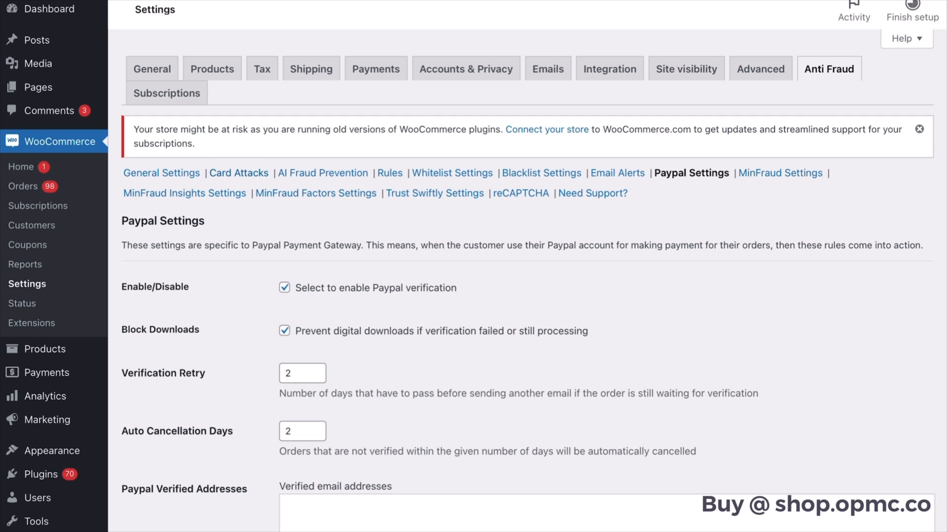
{"action": "left_click", "coordinate": [240, 173]}
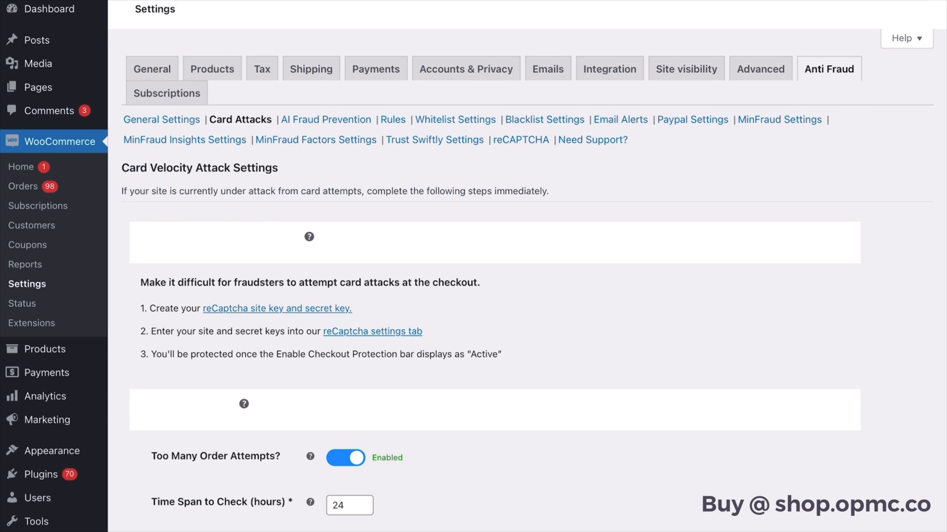
{"action": "scroll", "scroll_direction": "down", "scroll_amount": 3}
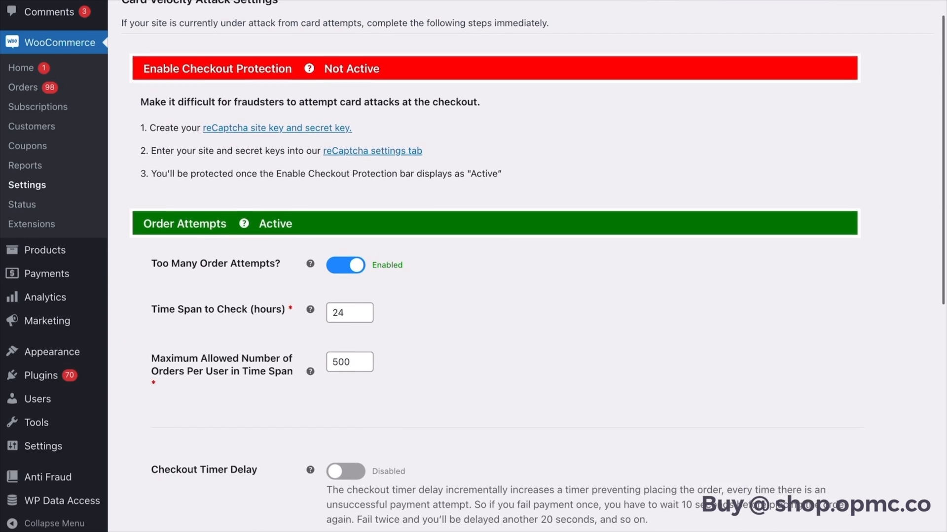
{"action": "scroll", "scroll_direction": "down", "scroll_amount": 3}
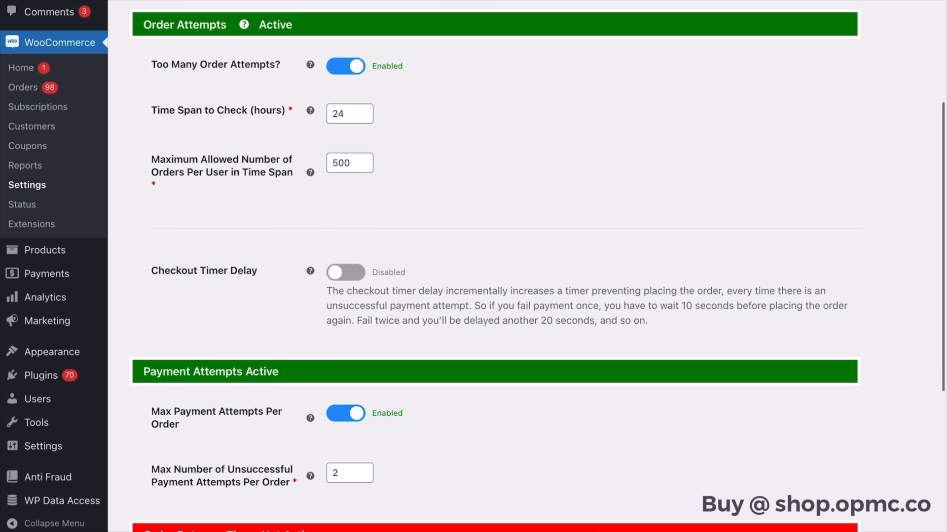
{"action": "scroll", "scroll_direction": "down", "scroll_amount": 3}
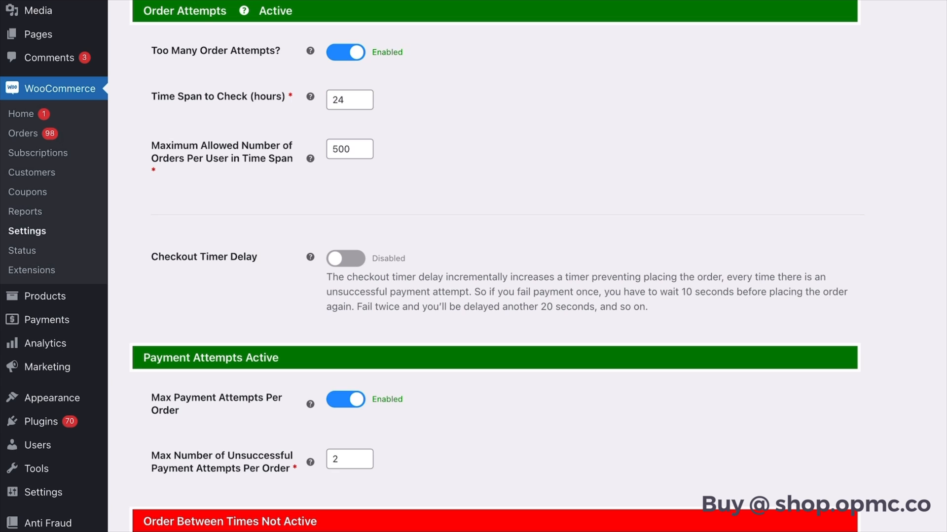
Switch Checkout Timer Delay to Enabled in the Card Attacks settings
{"action": "left_click", "coordinate": [346, 258]}
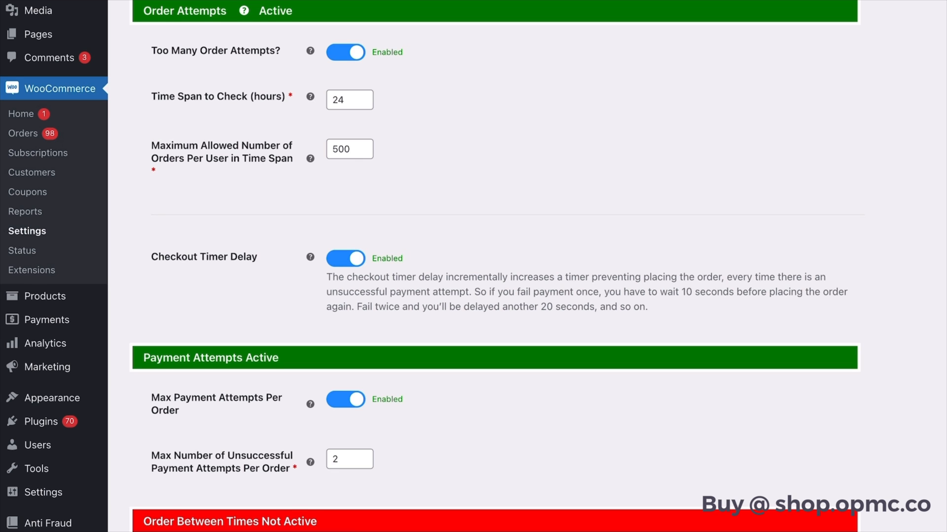
{"action": "scroll", "scroll_direction": "down", "scroll_amount": 3}
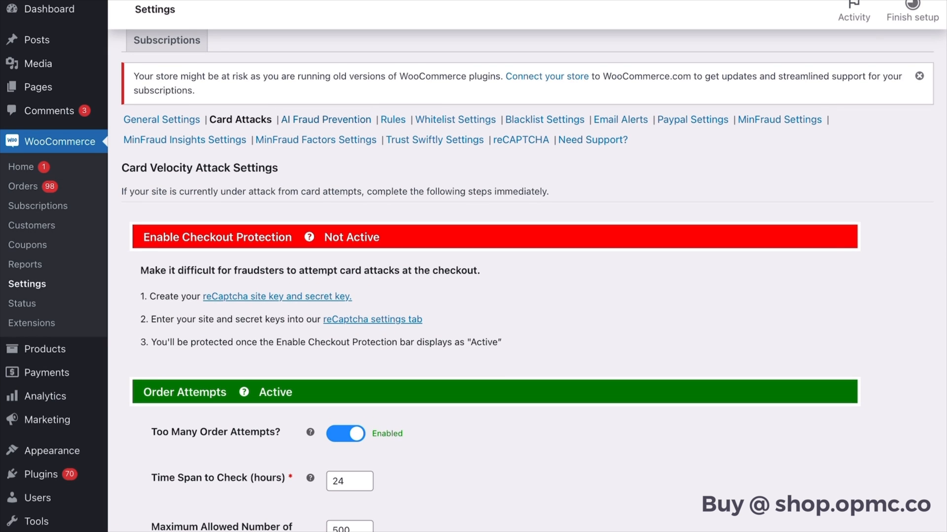
Review the AI Fraud Prevention sub-tab, then go to MinFraud Settings
{"action": "left_click", "coordinate": [326, 119]}
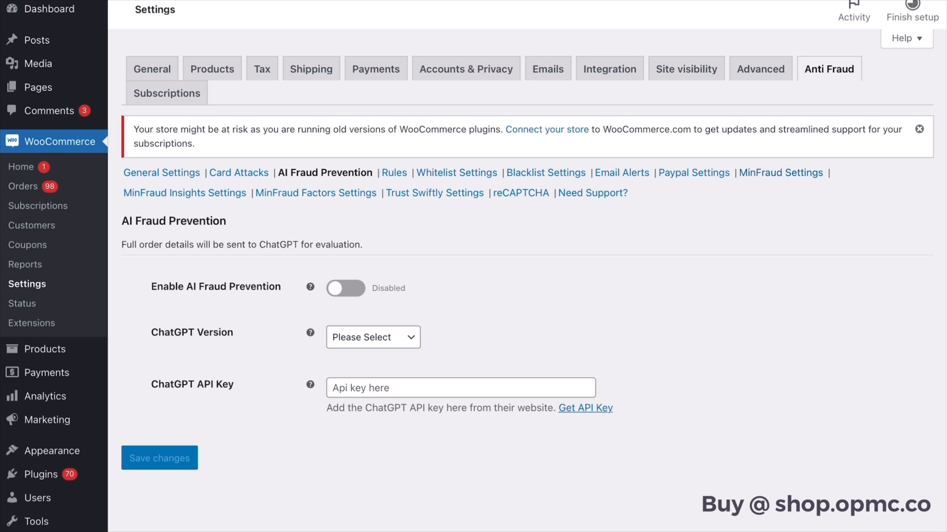
{"action": "left_click", "coordinate": [780, 172]}
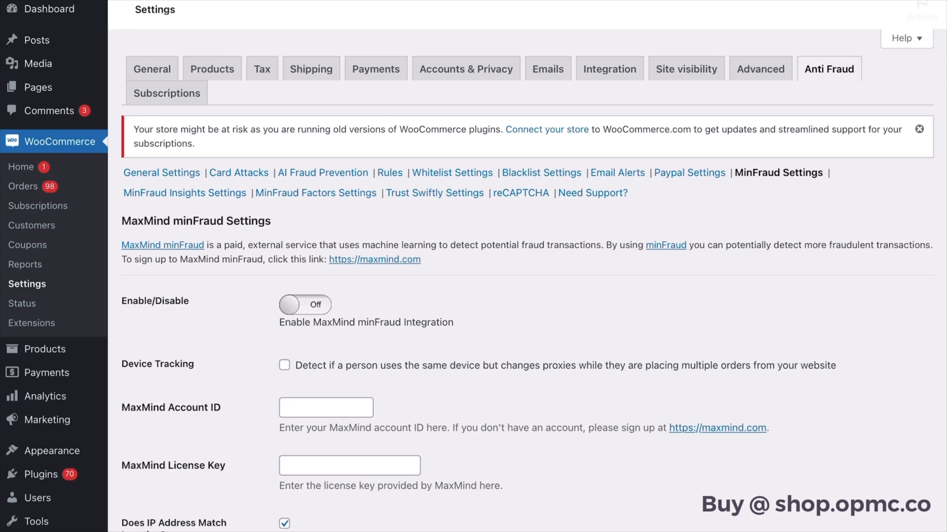
Scroll through the minFraud settings and open MinFraud Factors Settings, showing risk threshold 5
{"action": "scroll", "scroll_direction": "down", "scroll_amount": 3}
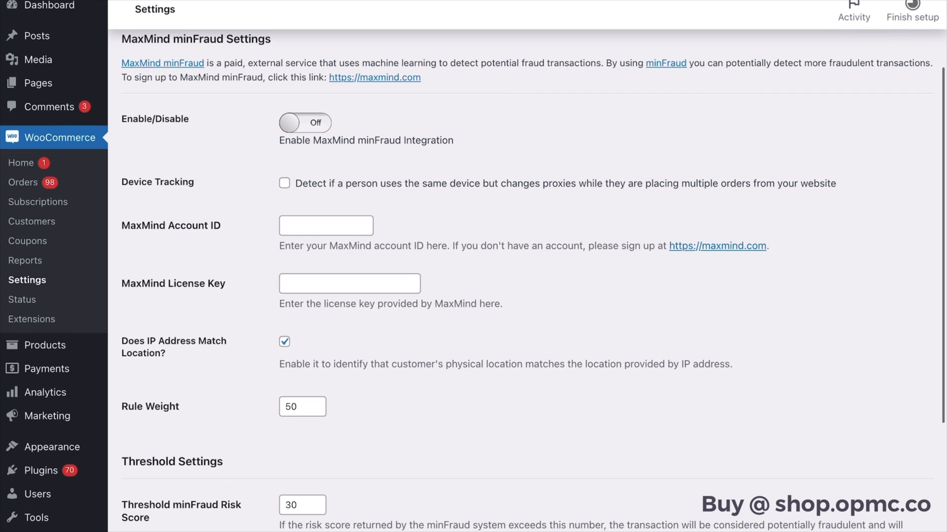
{"action": "scroll", "scroll_direction": "down", "scroll_amount": 3}
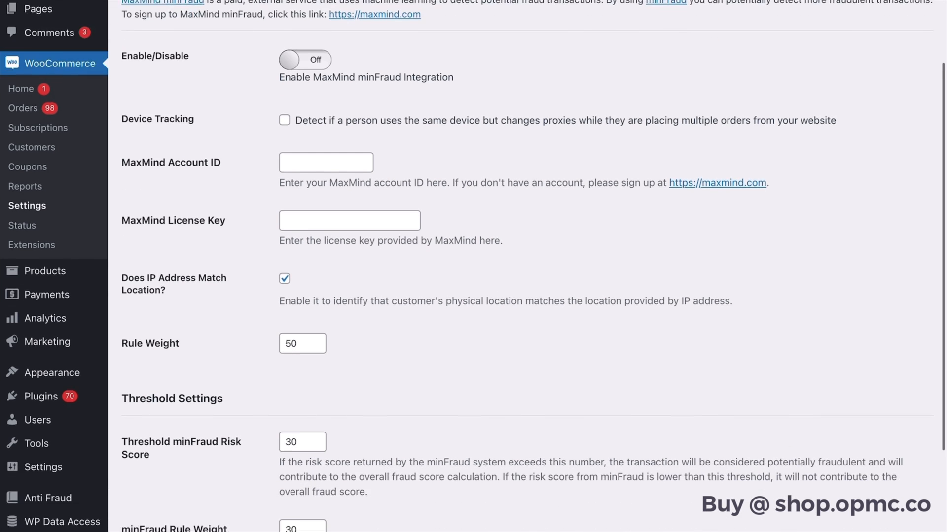
{"action": "scroll", "scroll_direction": "down", "scroll_amount": 3}
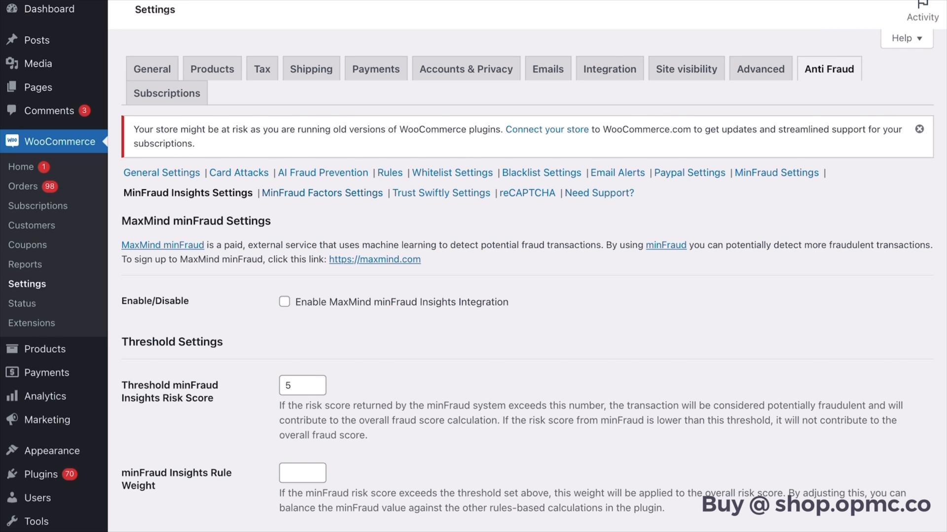
{"action": "left_click", "coordinate": [322, 193]}
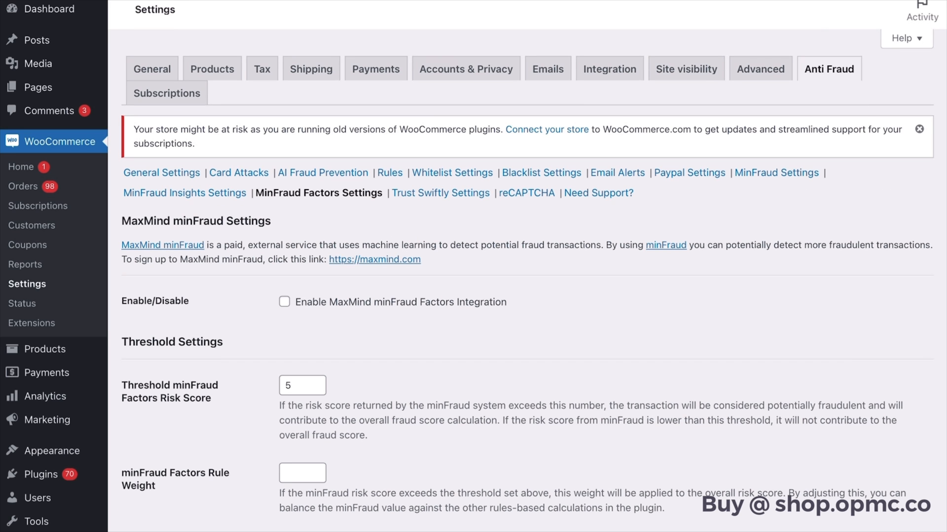
{"action": "scroll", "scroll_direction": "down", "scroll_amount": 3}
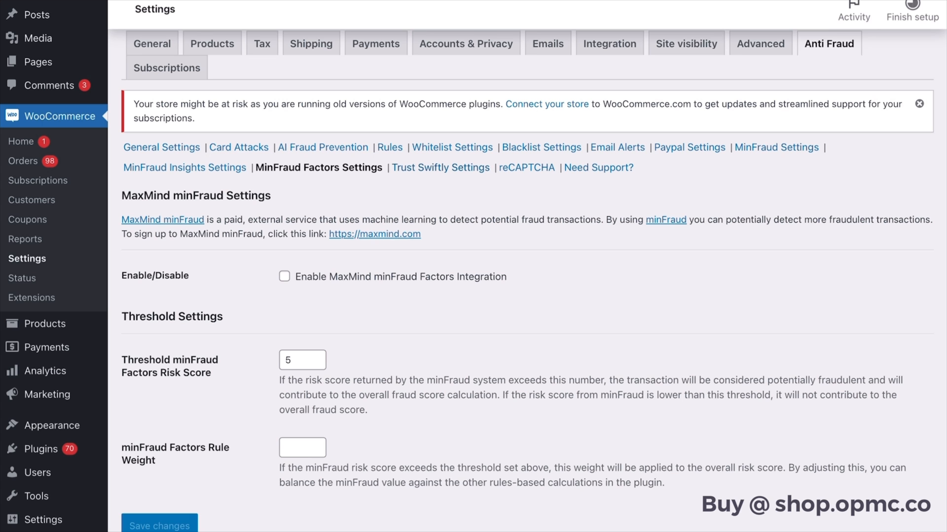
{"action": "left_click", "coordinate": [439, 167]}
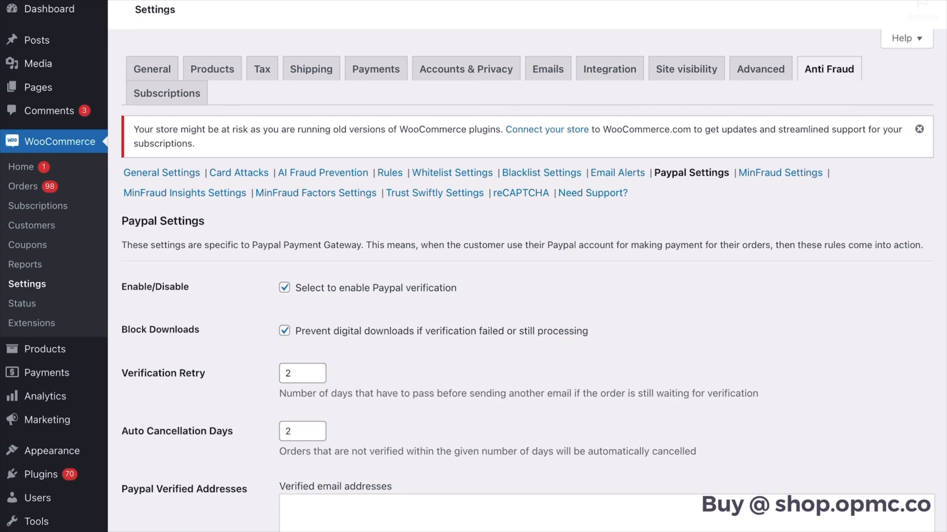
{"action": "scroll", "scroll_direction": "down", "scroll_amount": 3}
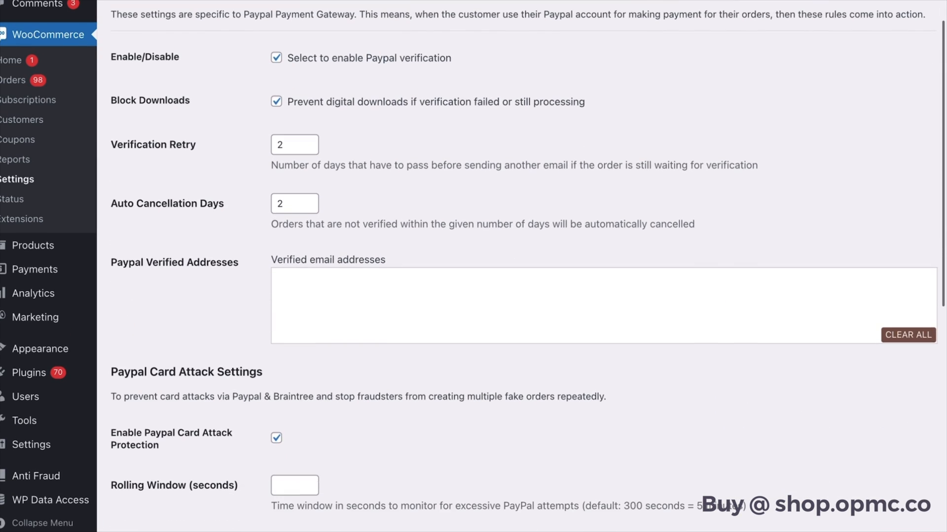
{"action": "scroll", "scroll_direction": "down", "scroll_amount": 3}
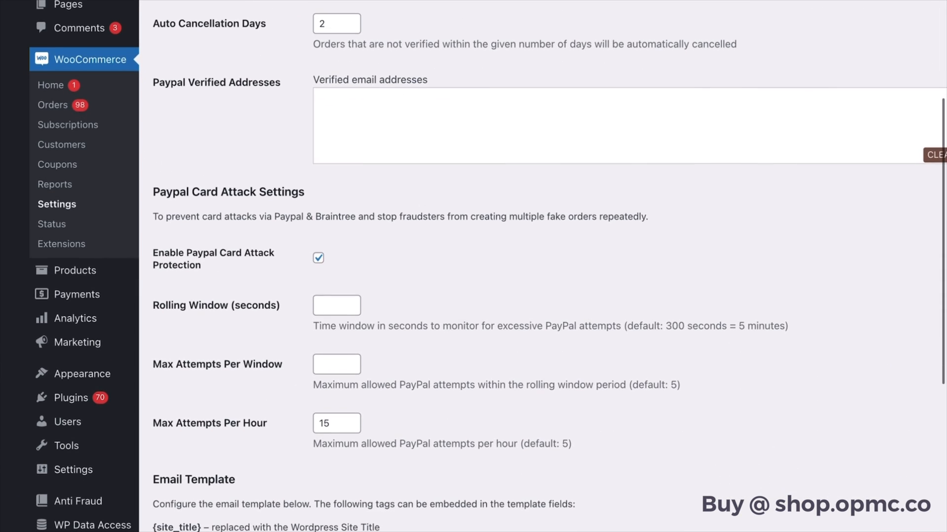